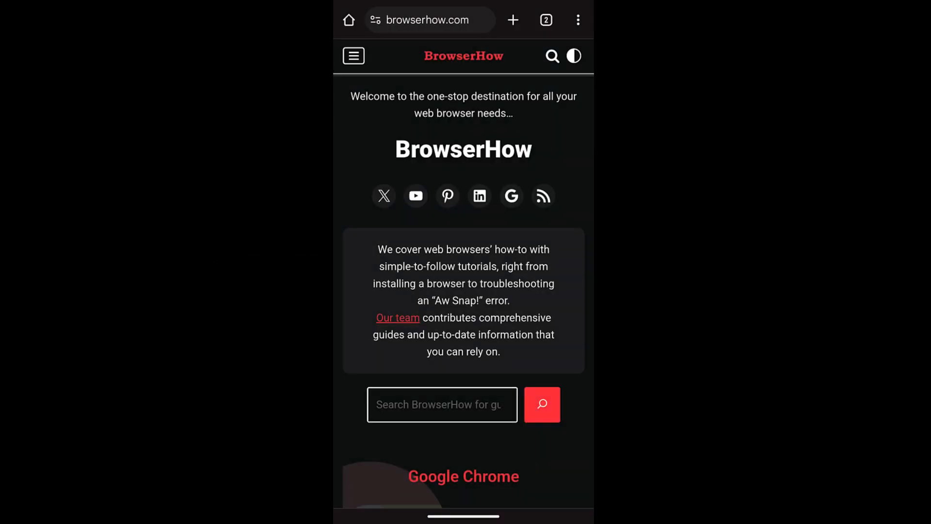
Reach Latest Chrome topics and open the 'Migrate Saved Data from Safari to Google Chrome' article.
scroll(down, 3)
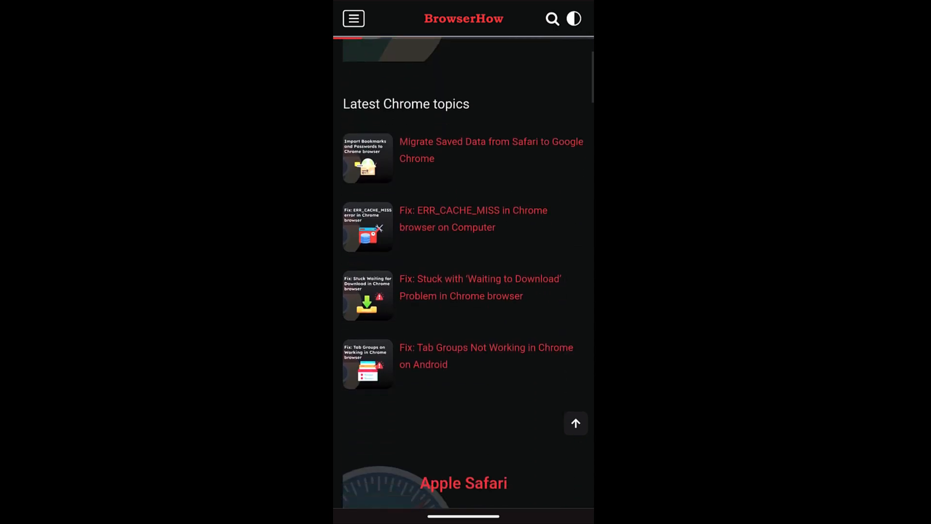
scroll(up, 3)
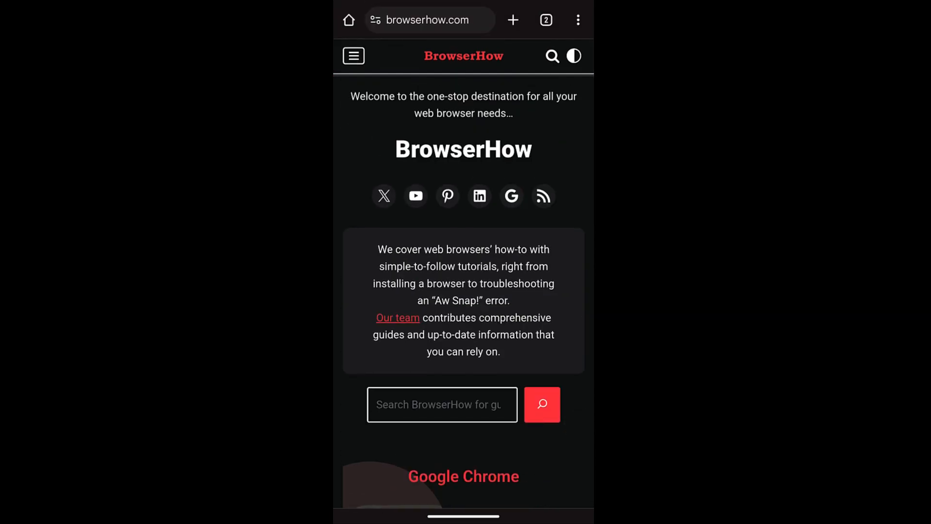
scroll(down, 3)
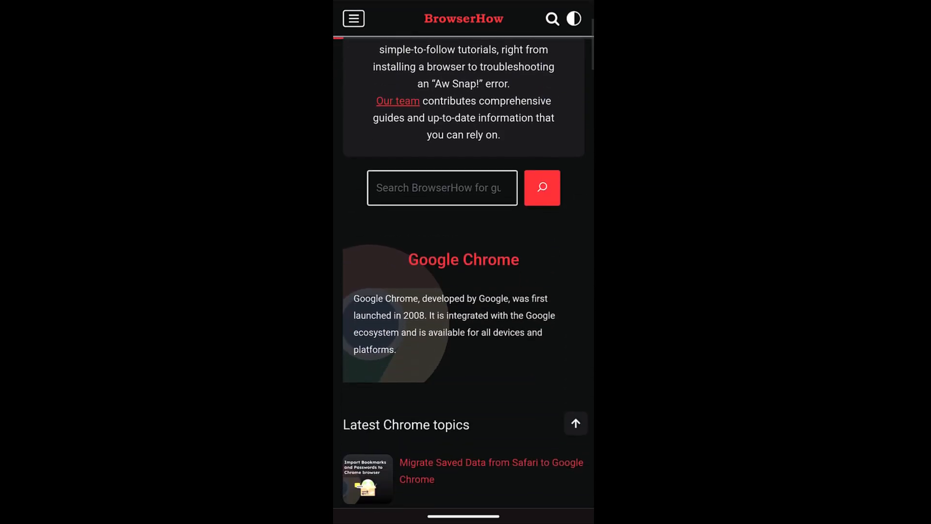
scroll(down, 3)
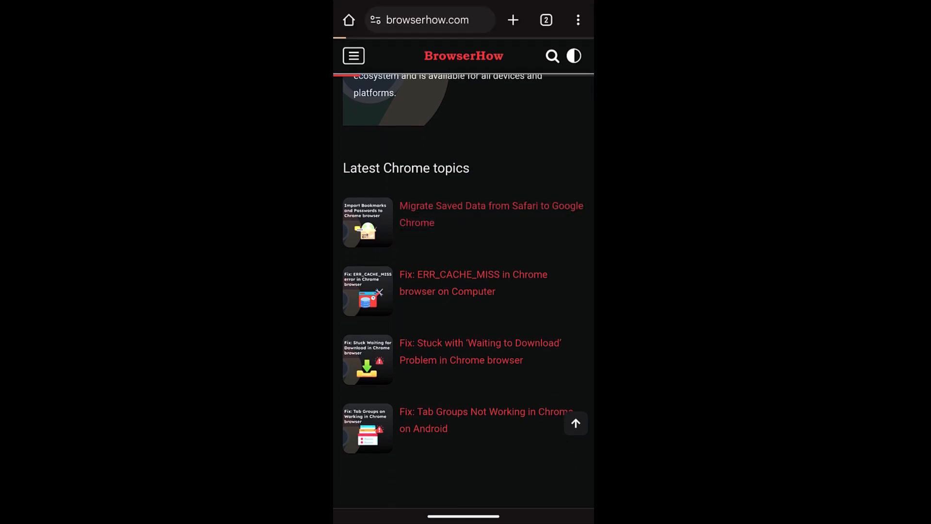
click(491, 214)
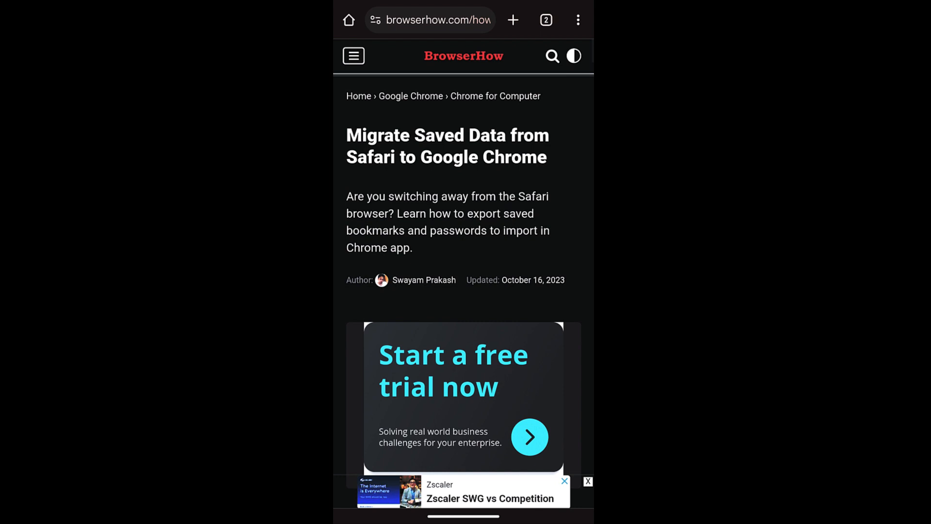
click(578, 19)
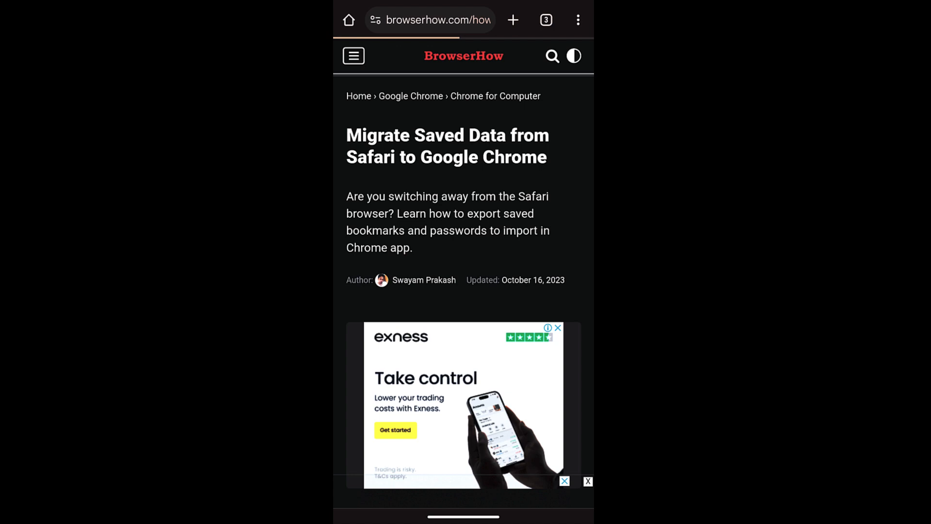
Remove the saved offline article from Downloads and close the empty list.
click(578, 20)
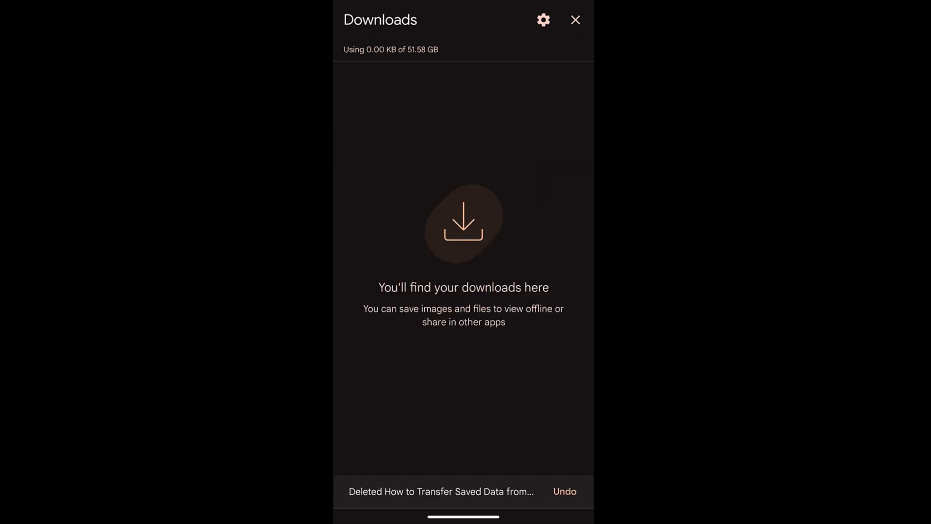
click(574, 20)
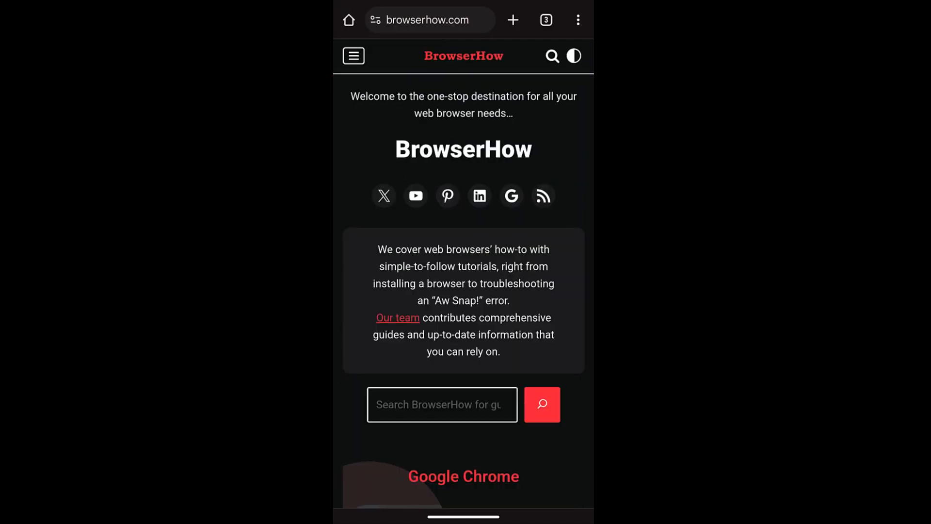
Reach Latest Safari topics and open the 'Fix: Picture Not Showing Properly in the Safari browser' article.
scroll(down, 3)
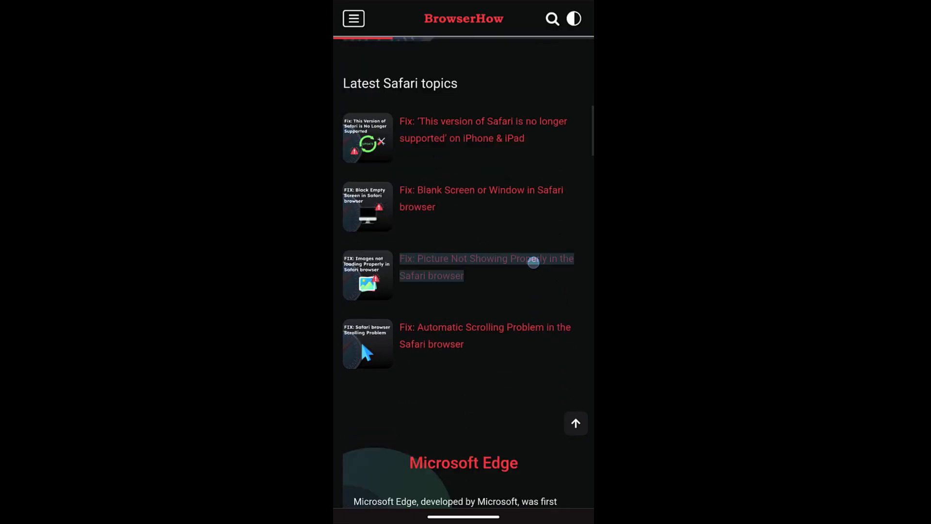
click(486, 267)
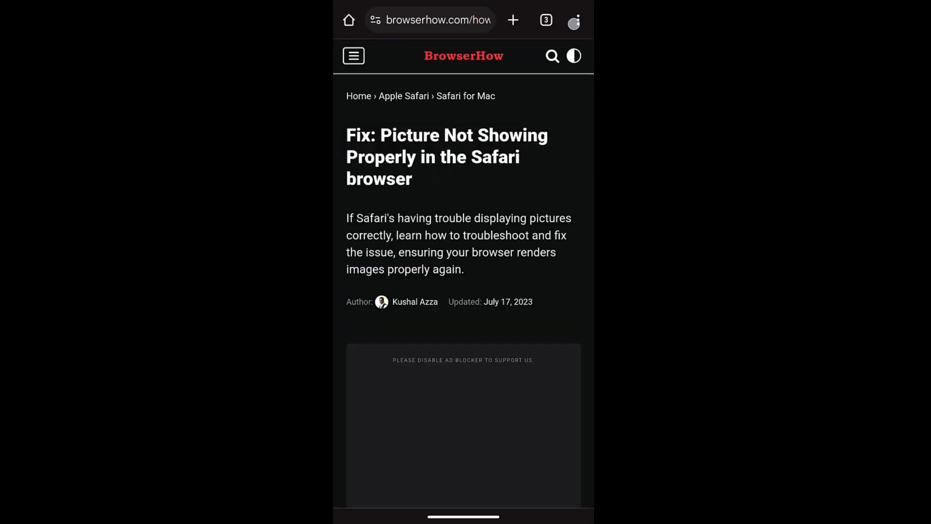